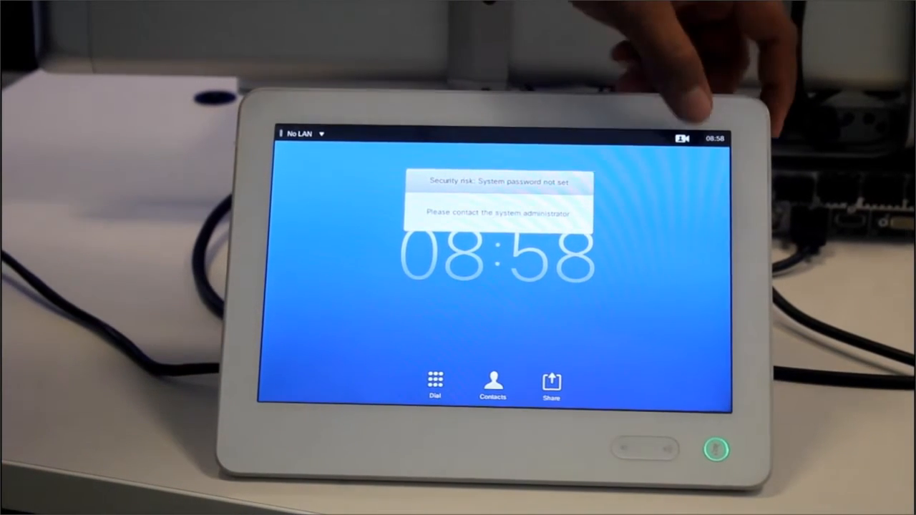
# Step: Leave the Touch 10 home screen and bring up the codec's System Configuration web page
pyautogui.click(682, 137)
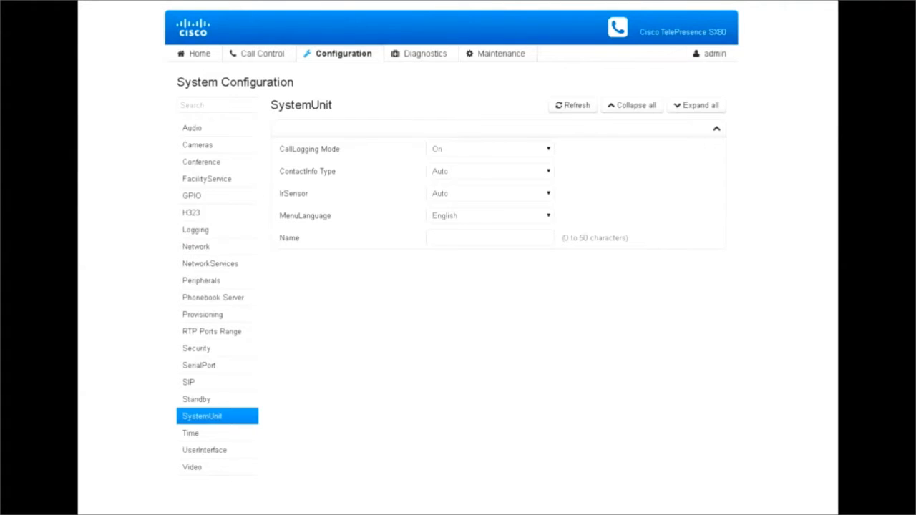
# Step: In System Status, search 'speaker' and show Cameras SpeakerTrack as Available and Active
pyautogui.click(344, 53)
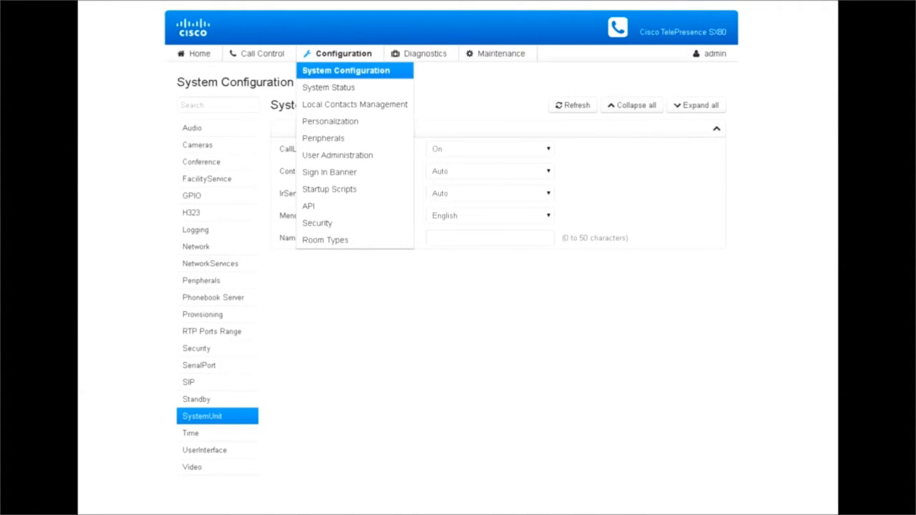
pyautogui.click(329, 87)
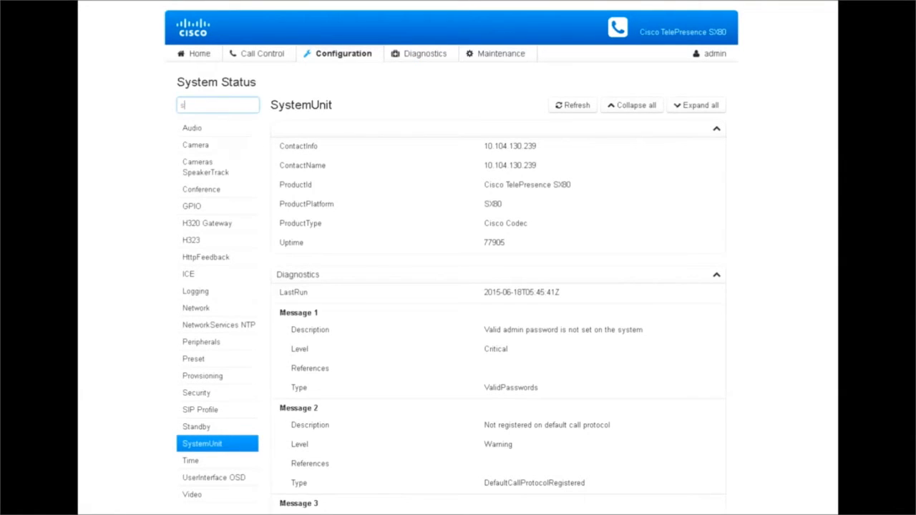
pyautogui.write('speaker')
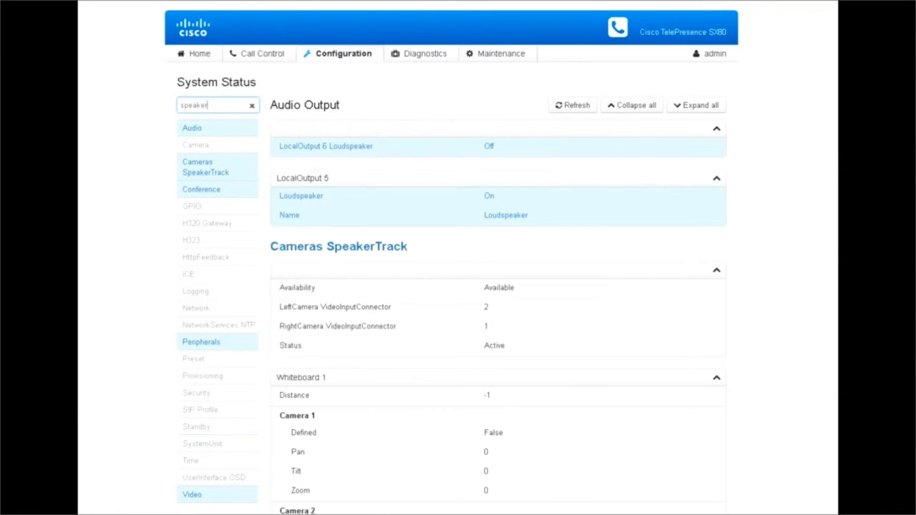
pyautogui.click(206, 166)
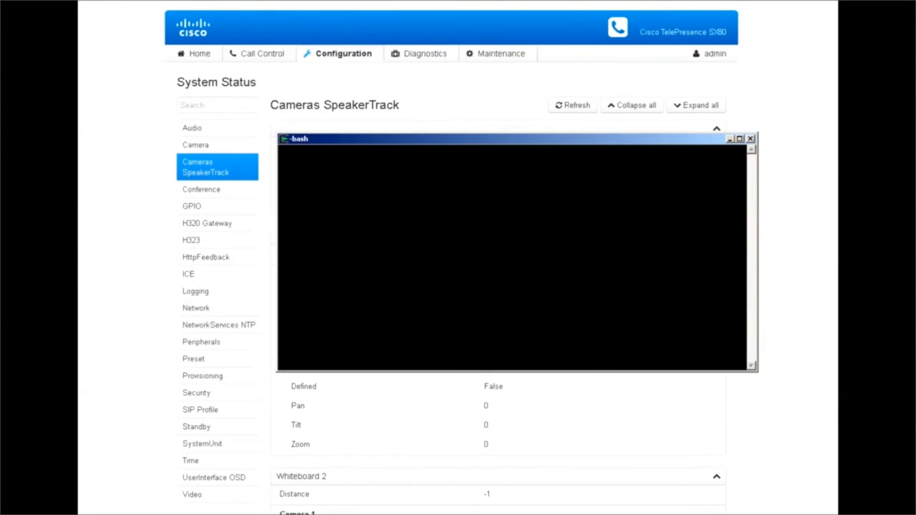
pyautogui.write('s')
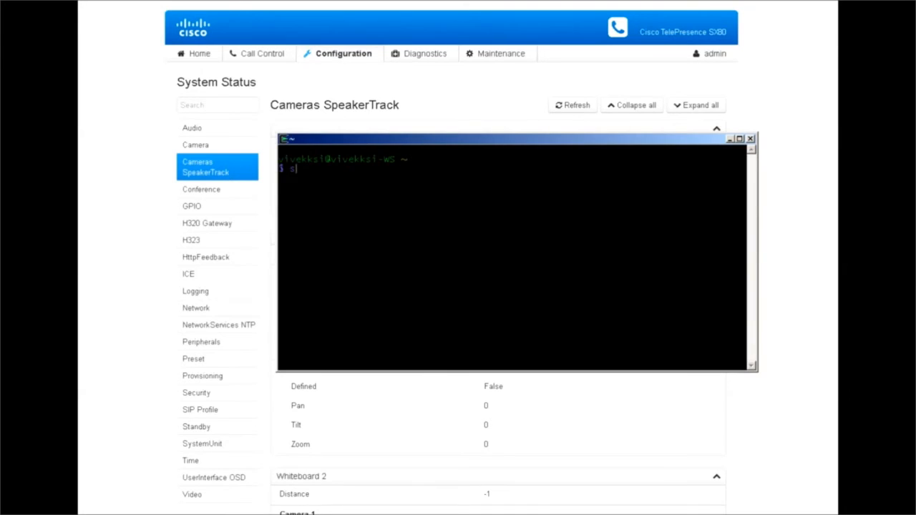
pyautogui.write('sh admin@')
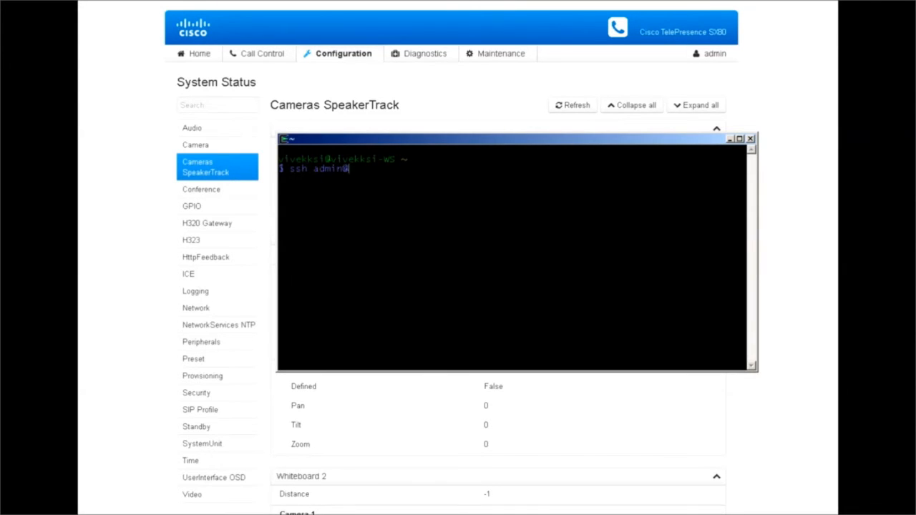
pyautogui.write('@10.104.')
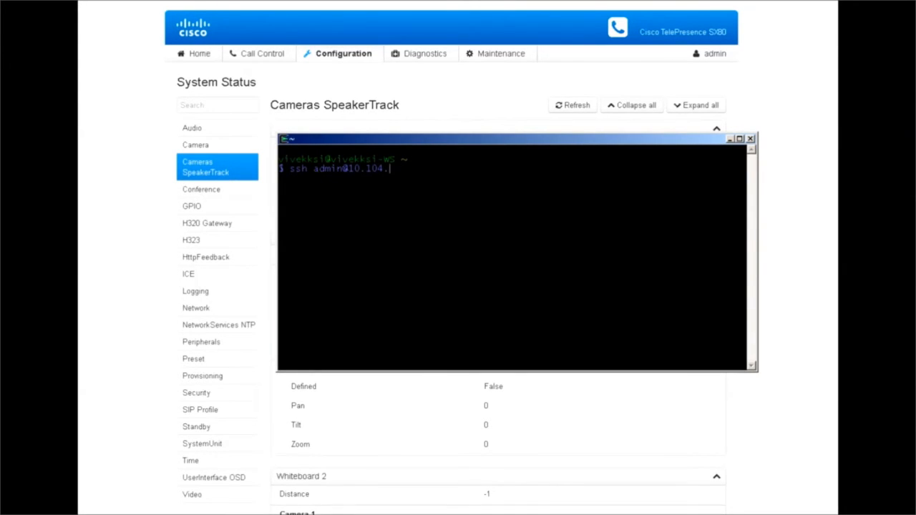
pyautogui.write('130.239')
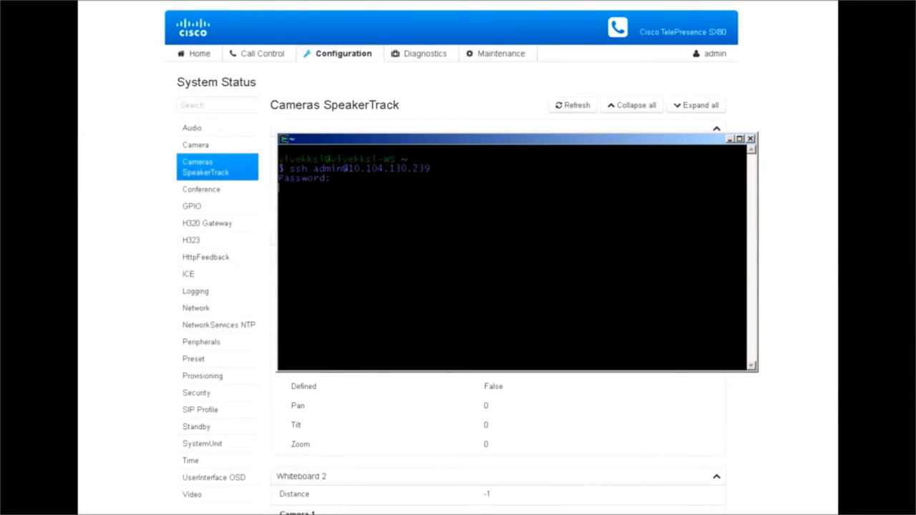
pyautogui.press('Enter')
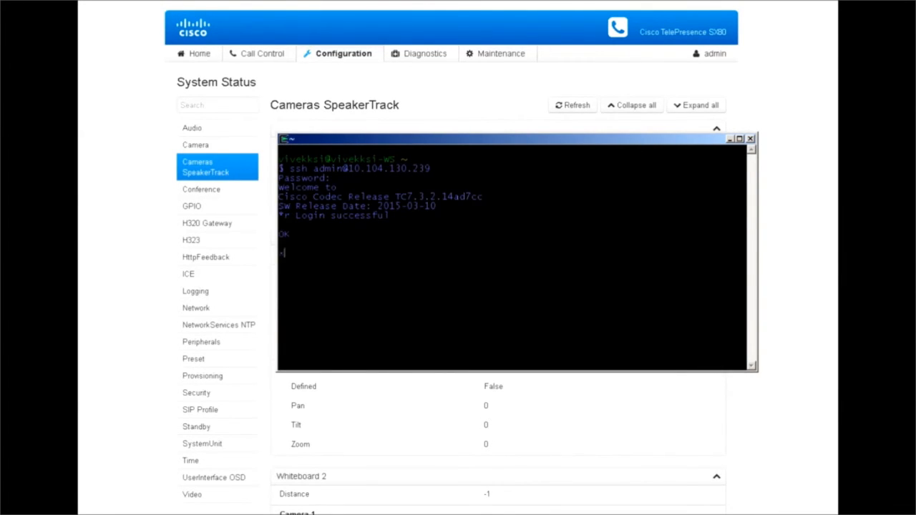
# Step: Query xstat // speakertrack, showing SpeakerTrack Available and Active
pyautogui.write('stat //')
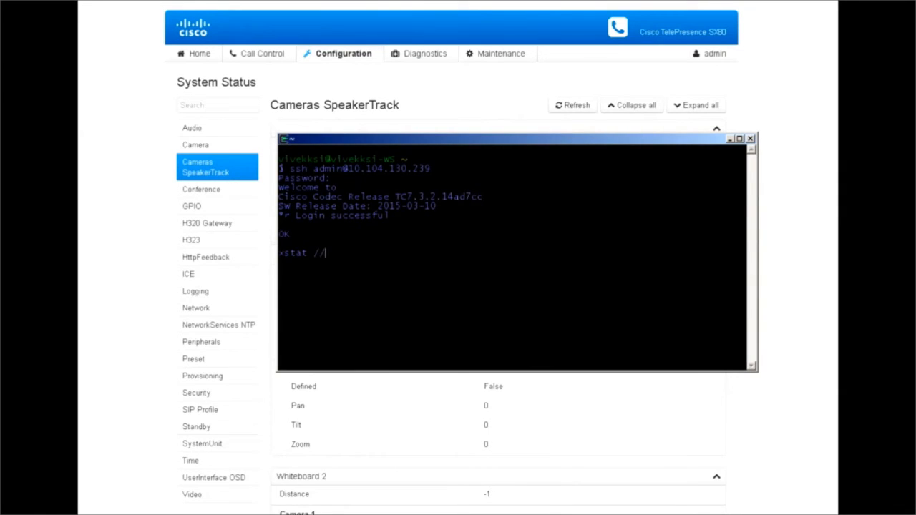
pyautogui.write('speakertrack')
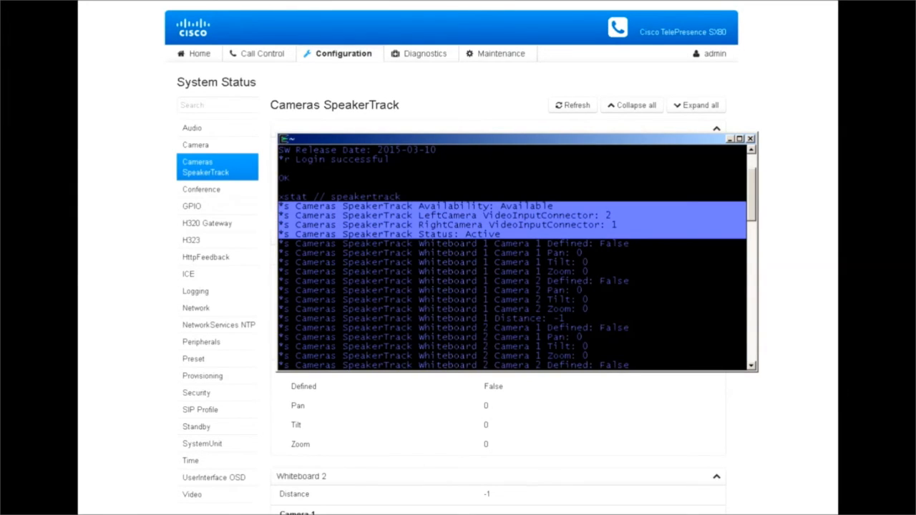
# Step: Query xstat // peripherals listing SpeakerTrack 60 and Precision 60 cameras, then close the terminal
pyautogui.scroll(-3)
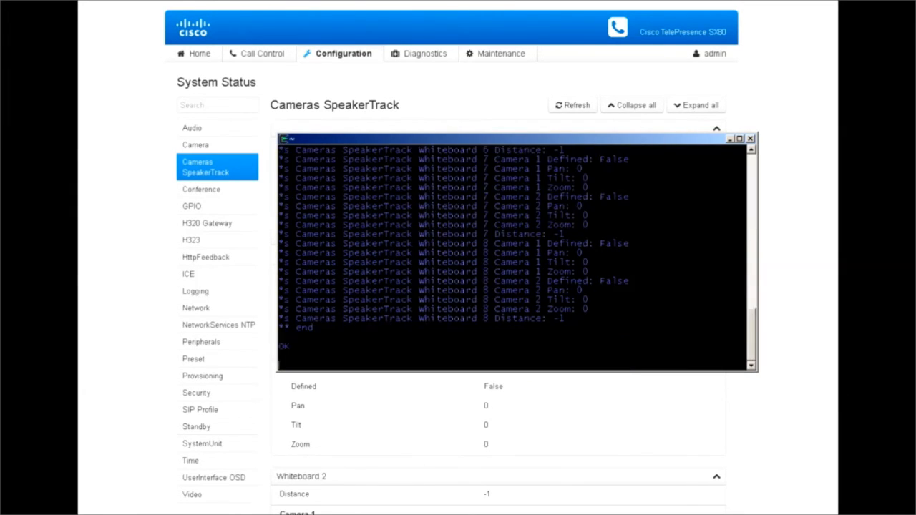
pyautogui.write('xstat')
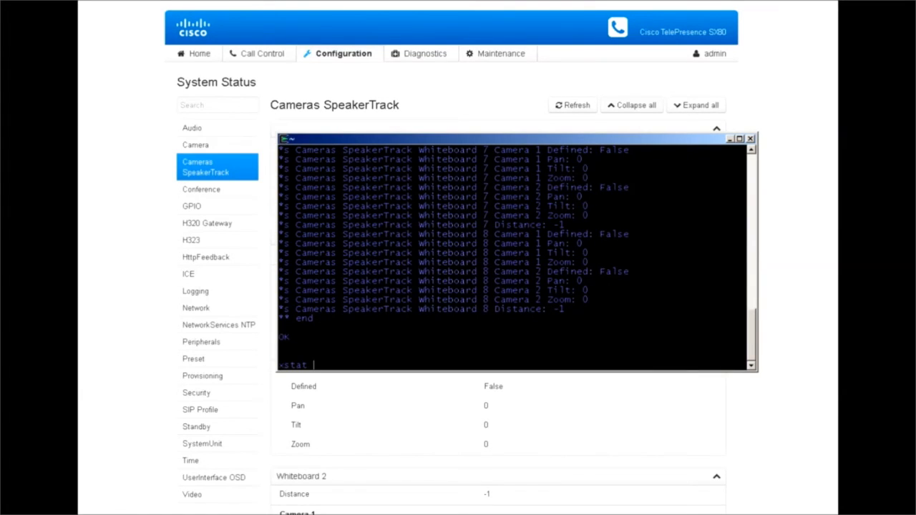
pyautogui.write('// perip')
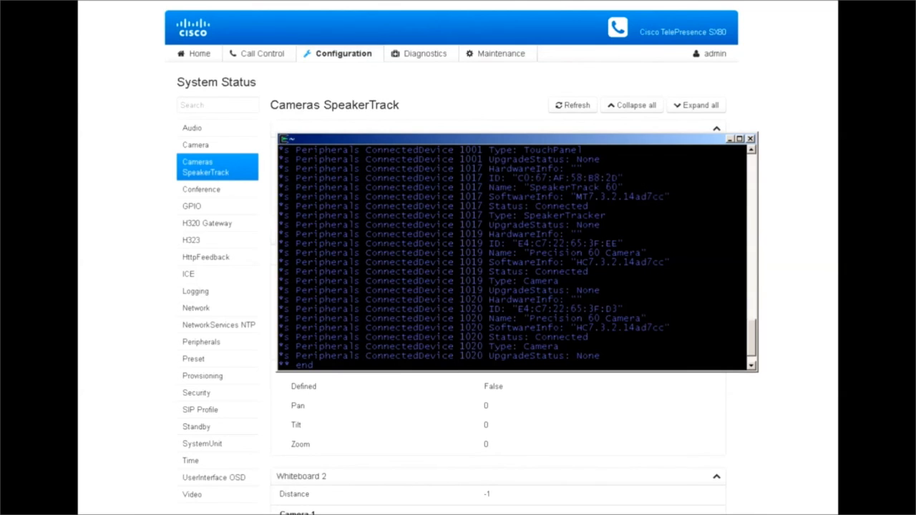
pyautogui.click(750, 138)
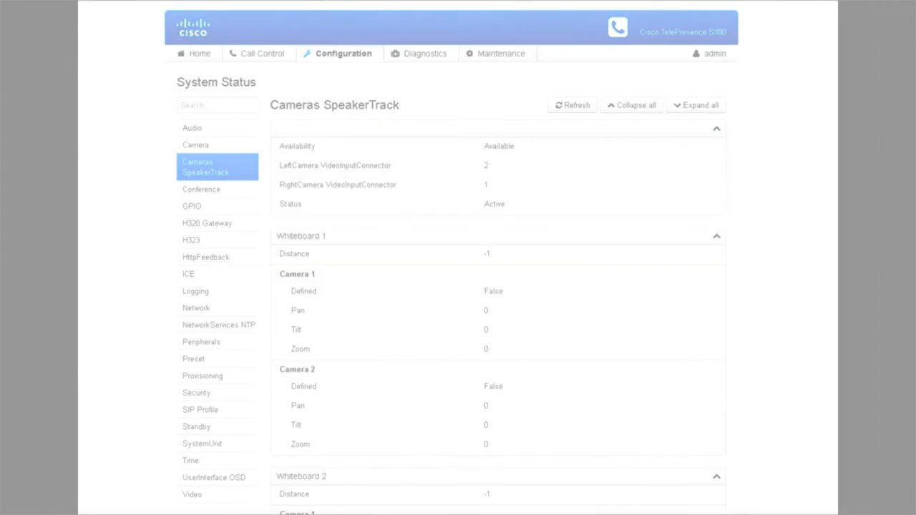